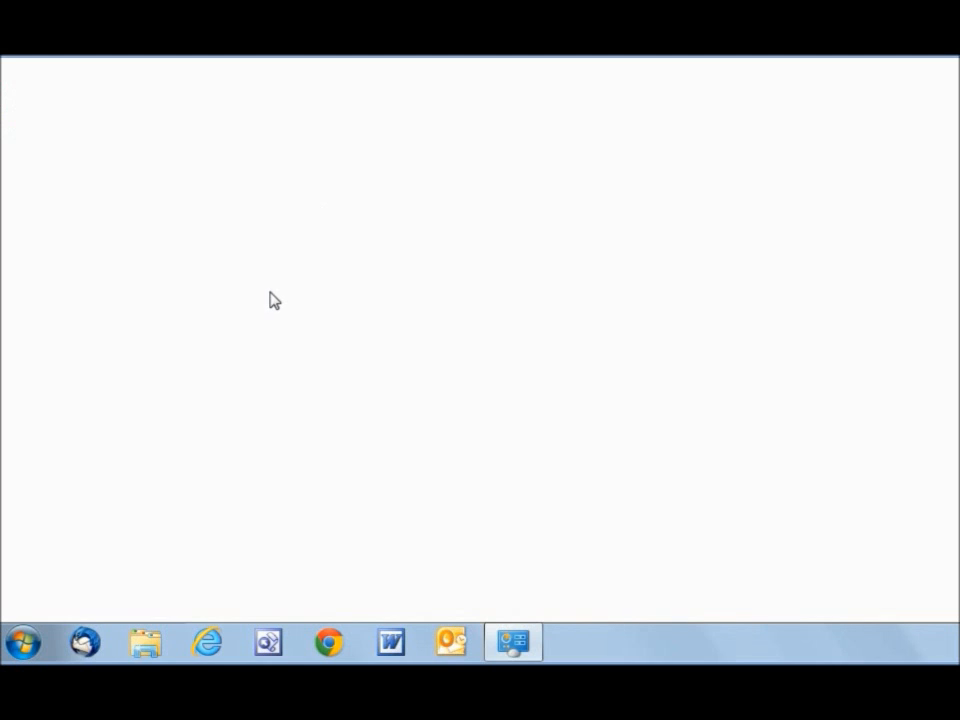
# - Add a new mail profile named Triosync from Mail Setup's Show Profiles list
pyautogui.click(512, 640)
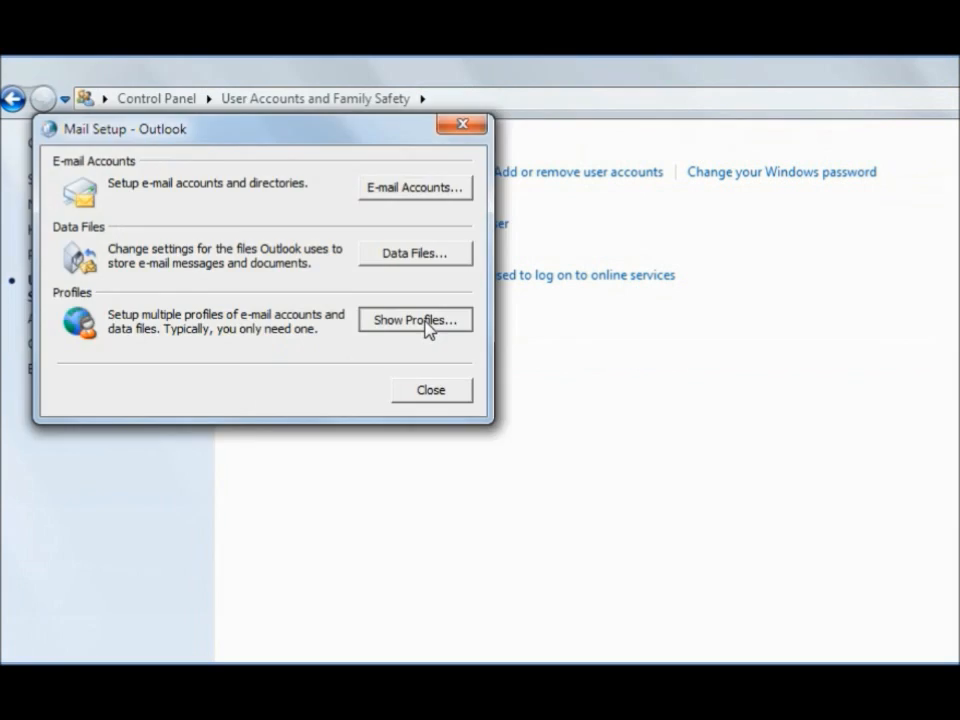
pyautogui.click(414, 320)
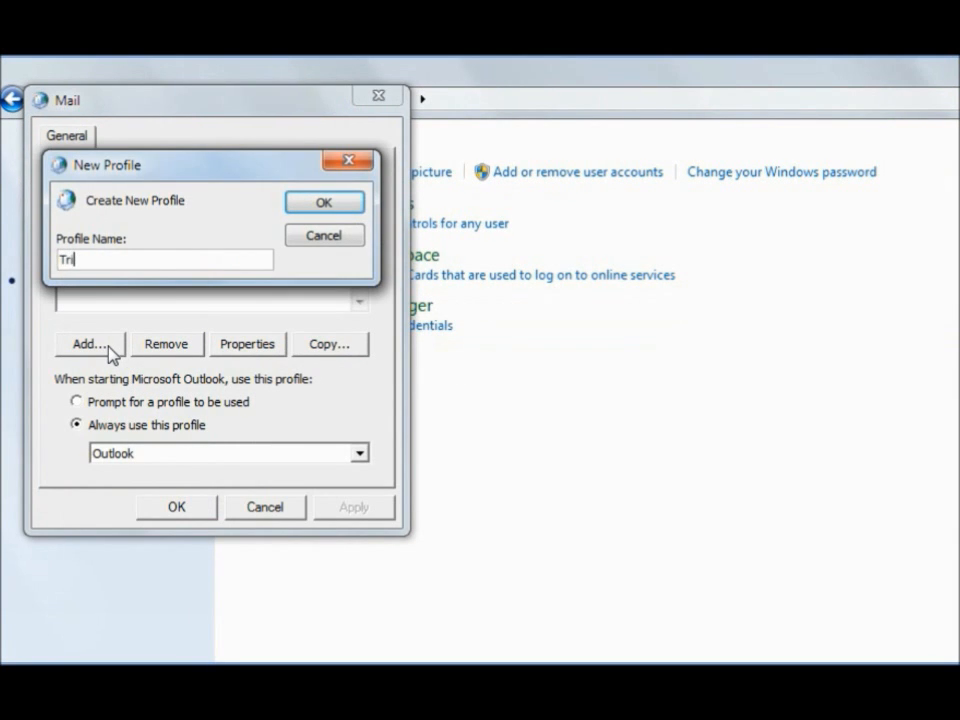
pyautogui.write('osync')
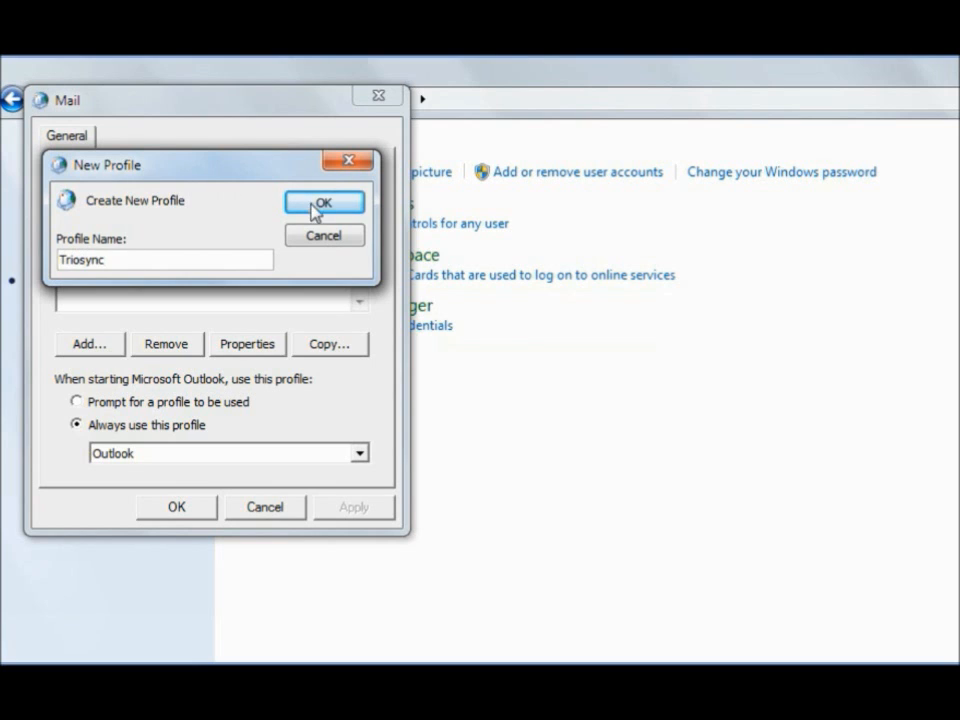
pyautogui.click(324, 202)
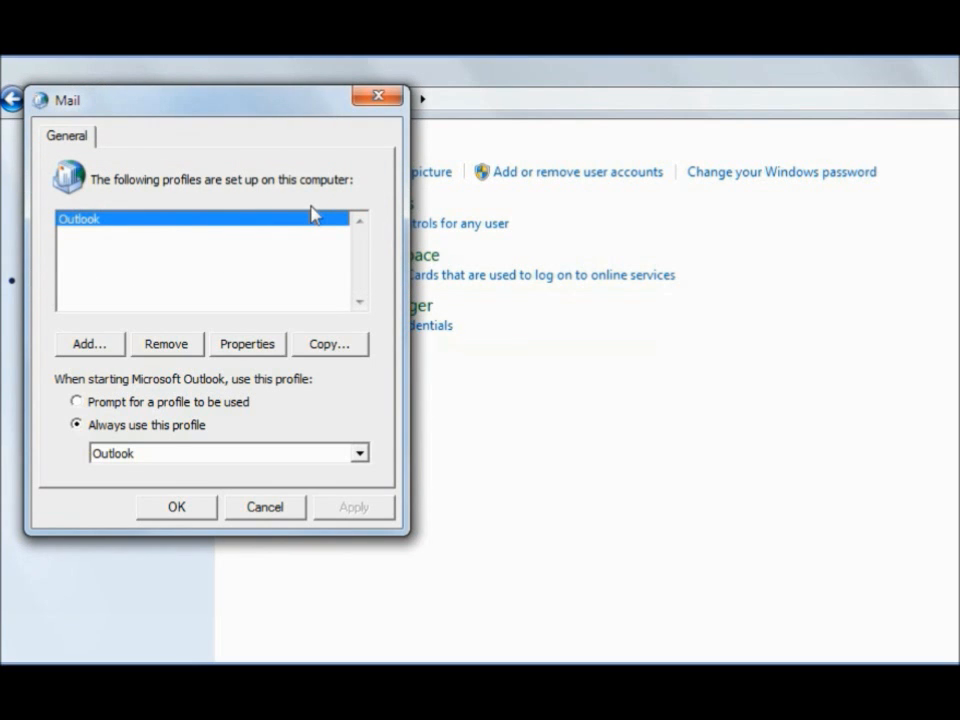
# - Choose manual server configuration and the Other server type for the new account
pyautogui.click(88, 344)
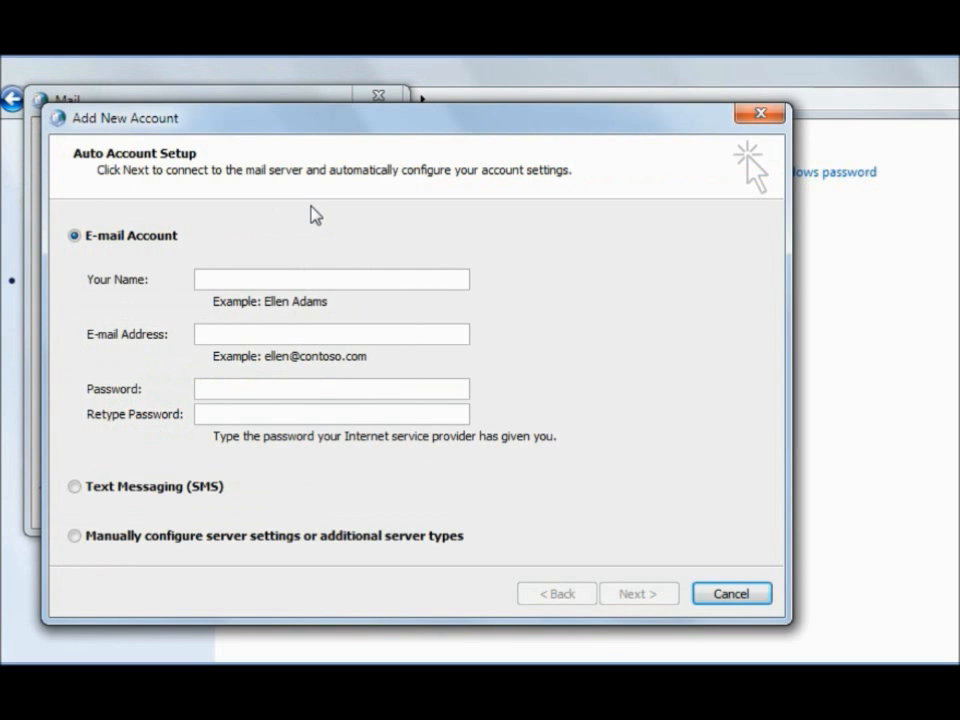
pyautogui.click(74, 536)
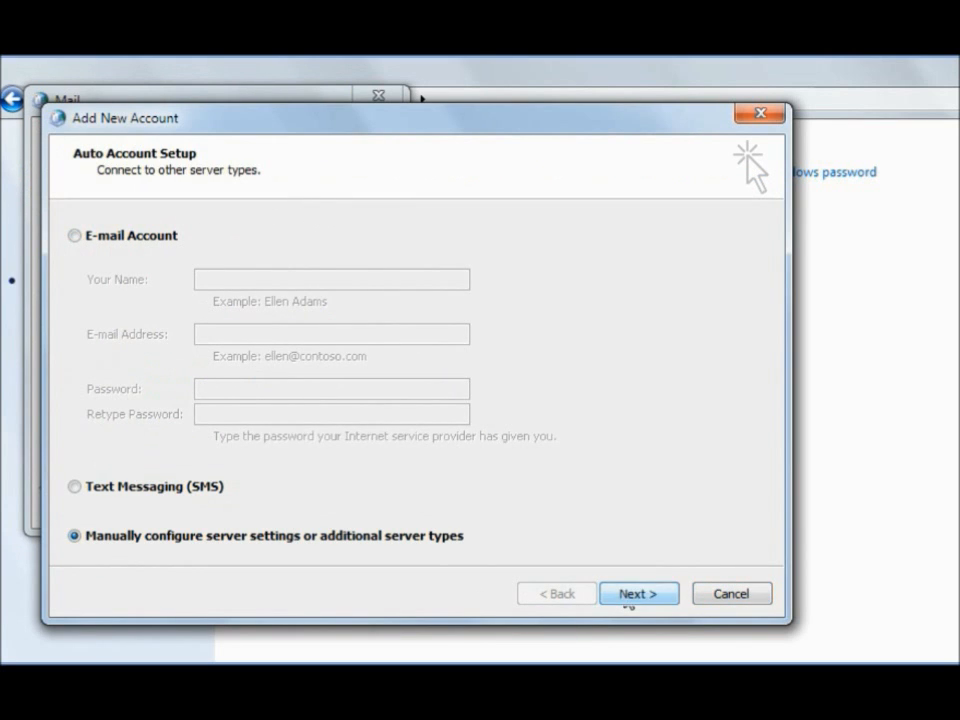
pyautogui.click(638, 592)
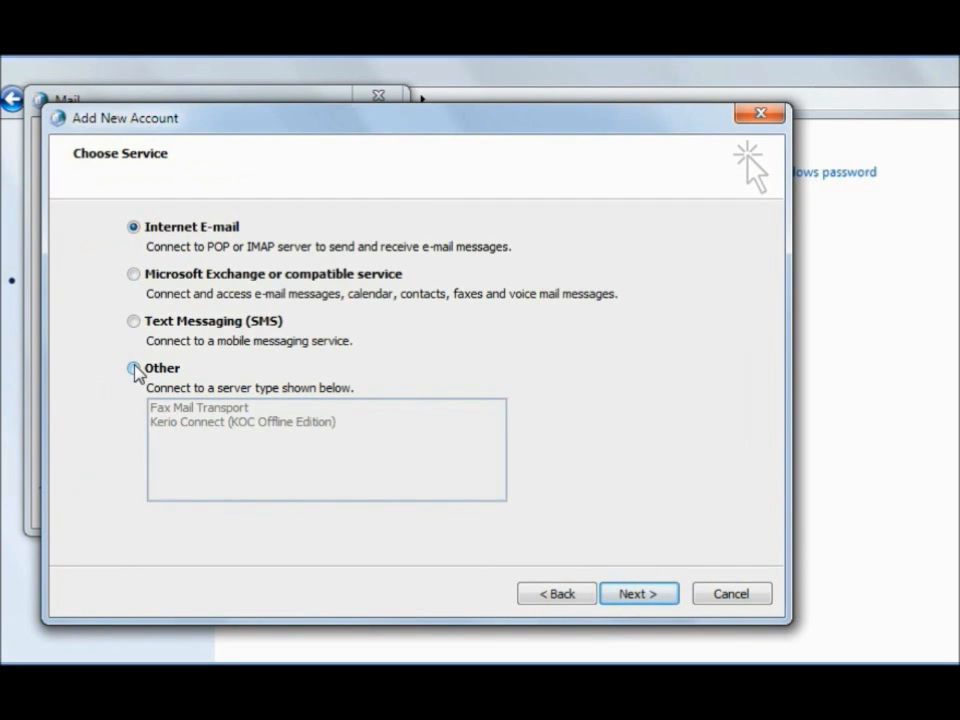
pyautogui.click(134, 368)
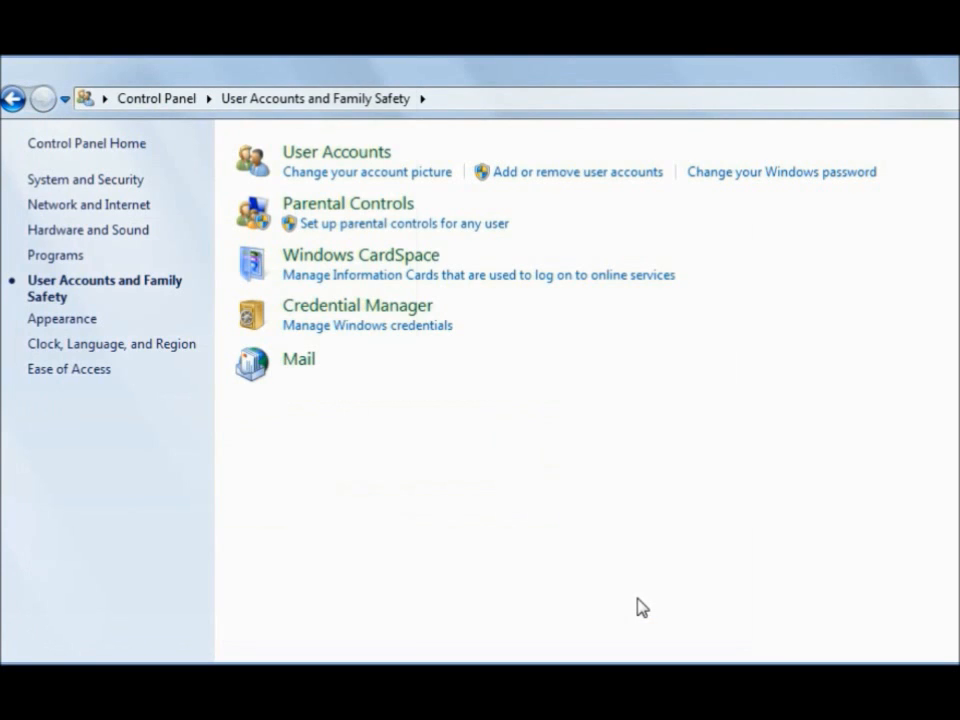
pyautogui.click(298, 360)
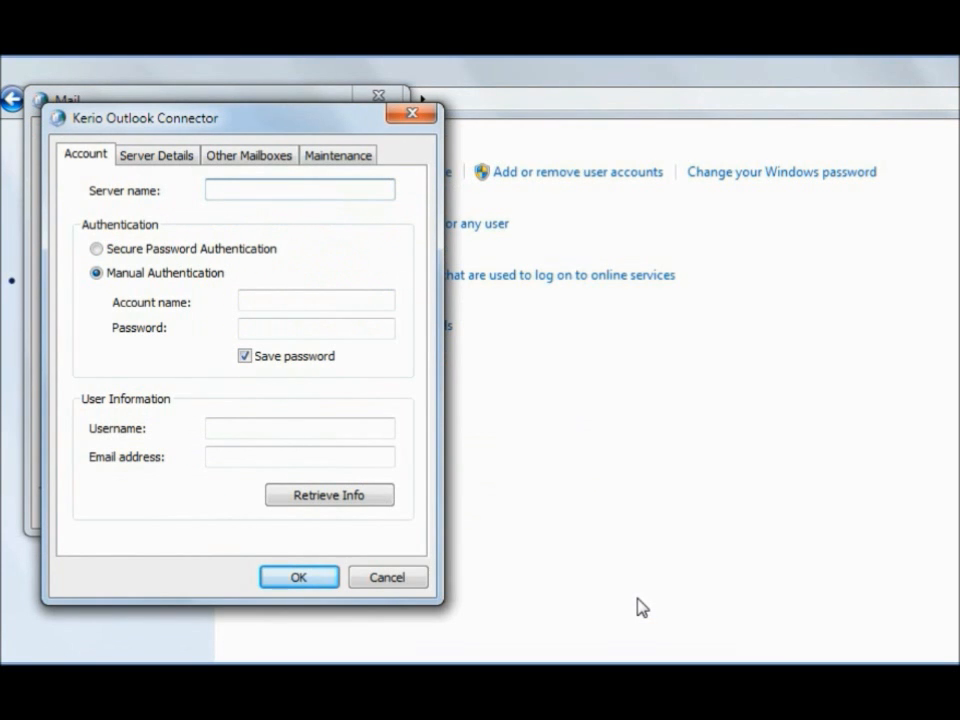
pyautogui.write('triosync.net')
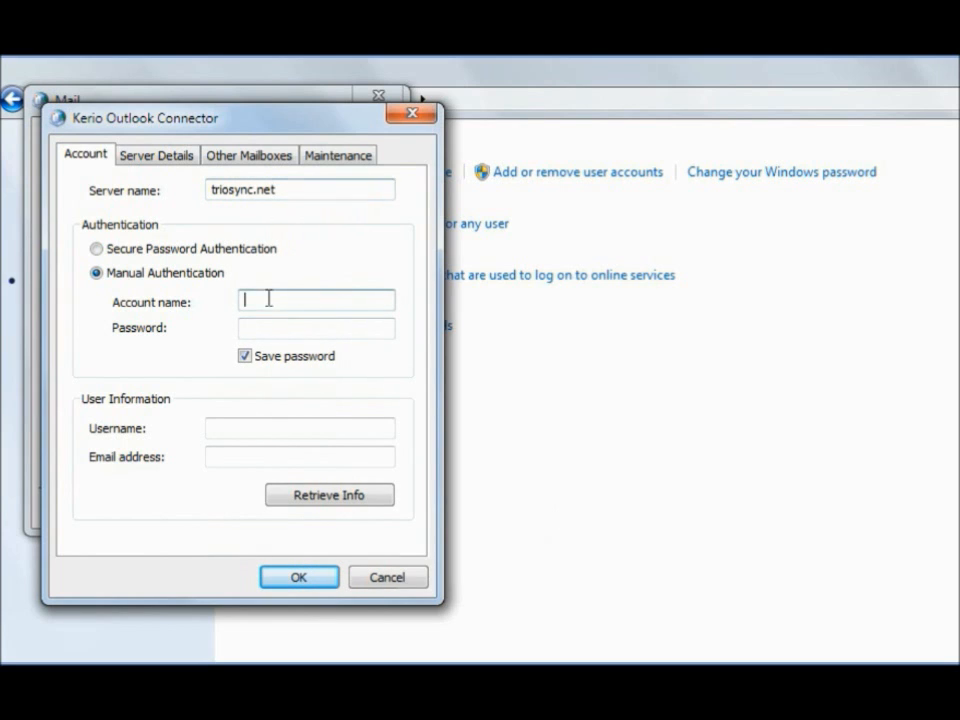
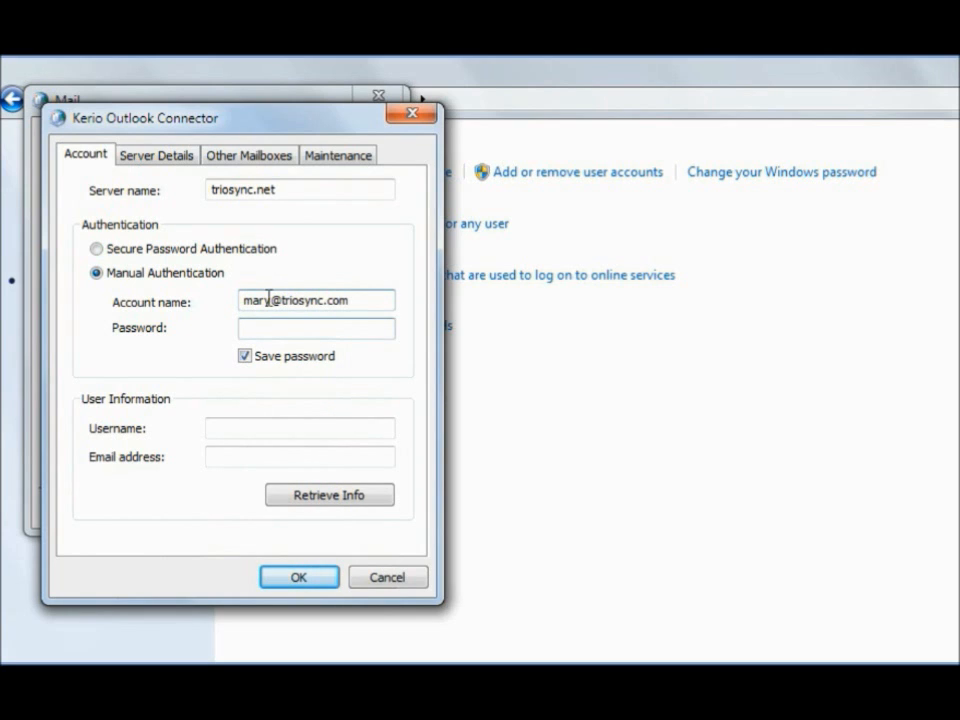
pyautogui.write('password')
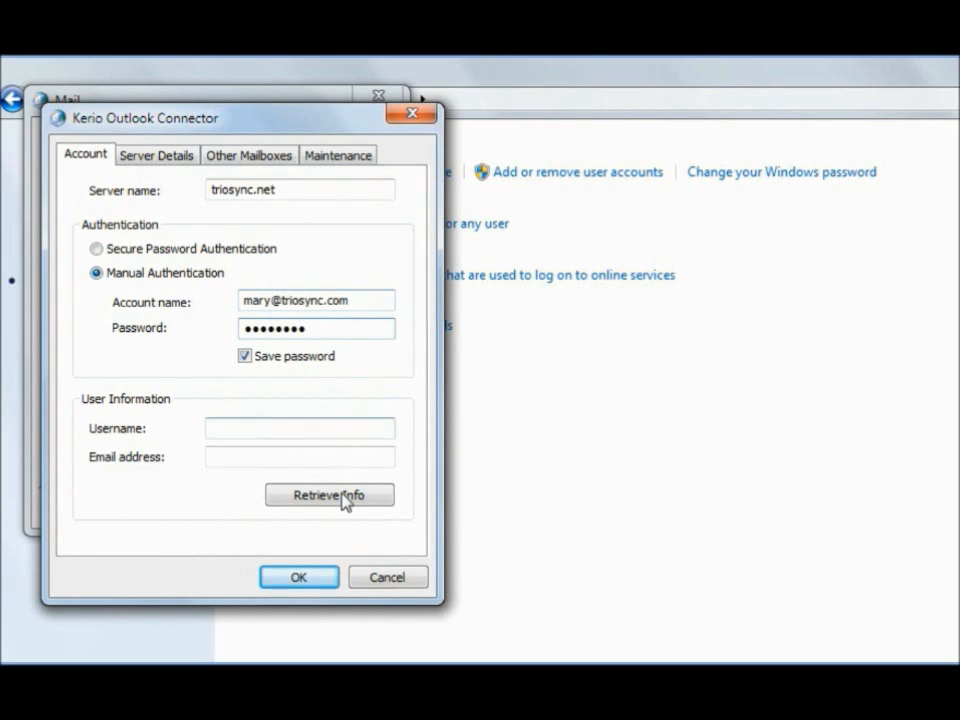
pyautogui.click(328, 496)
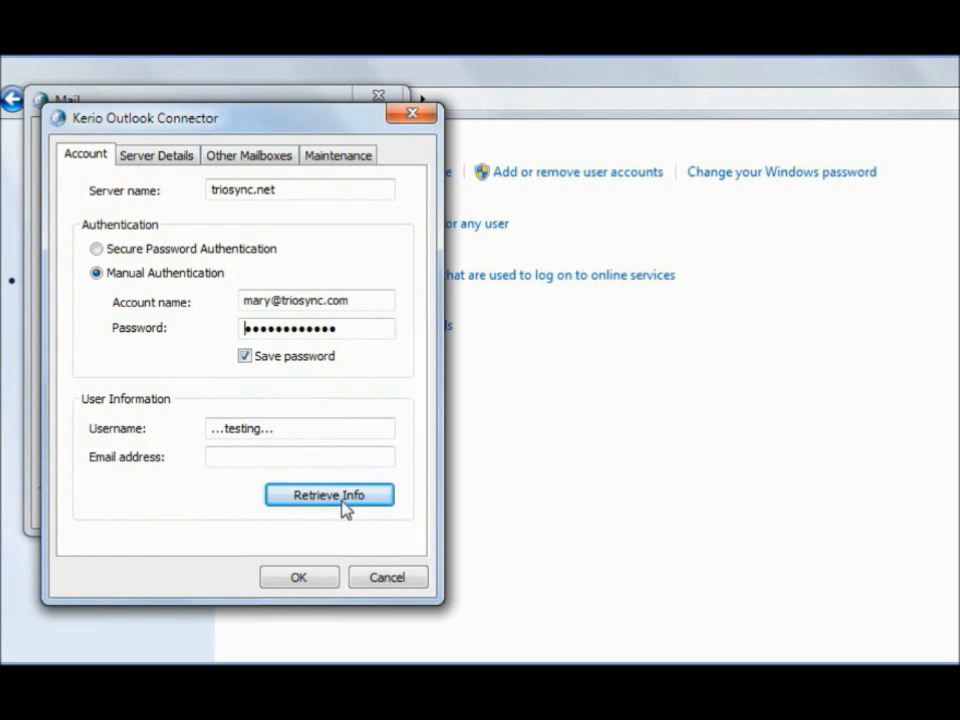
pyautogui.click(328, 496)
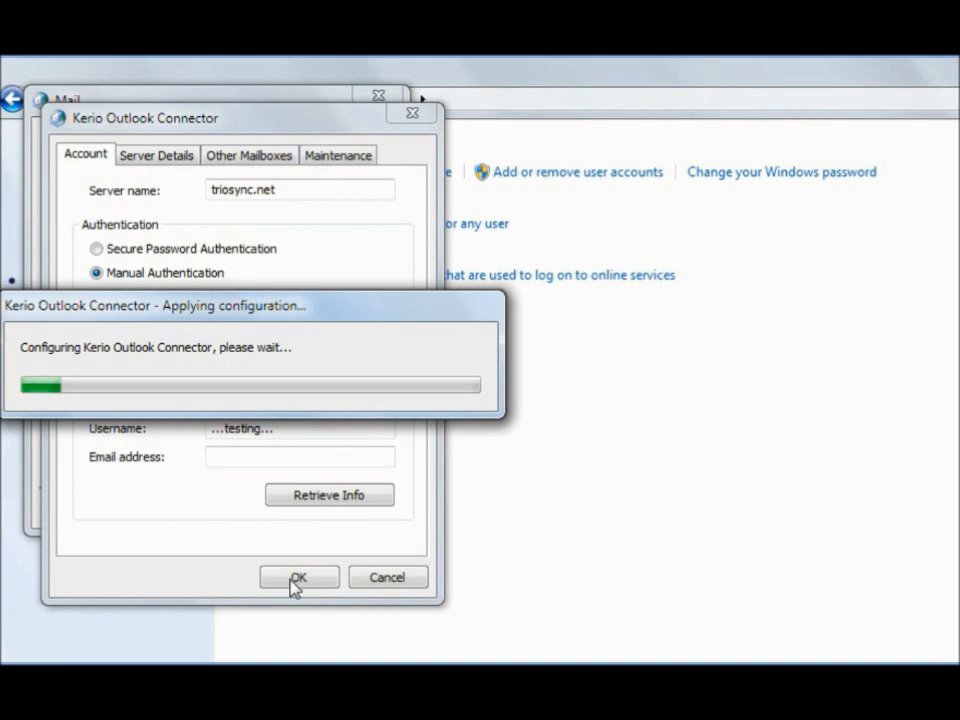
# - Finish the Add New Account wizard and set Mail to prompt for a profile
pyautogui.click(298, 576)
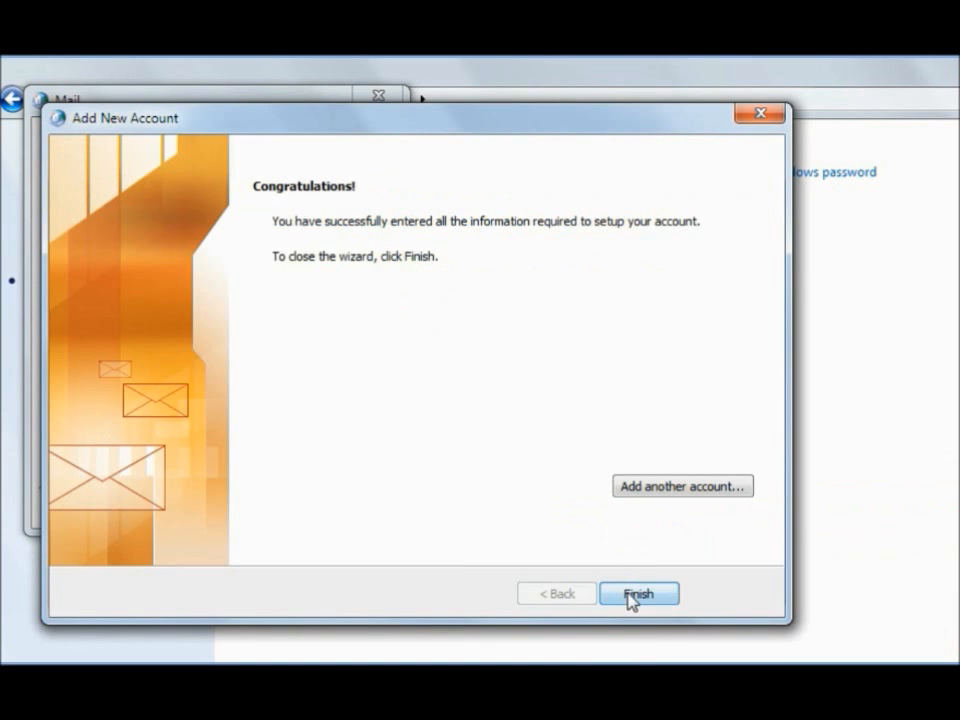
pyautogui.click(640, 592)
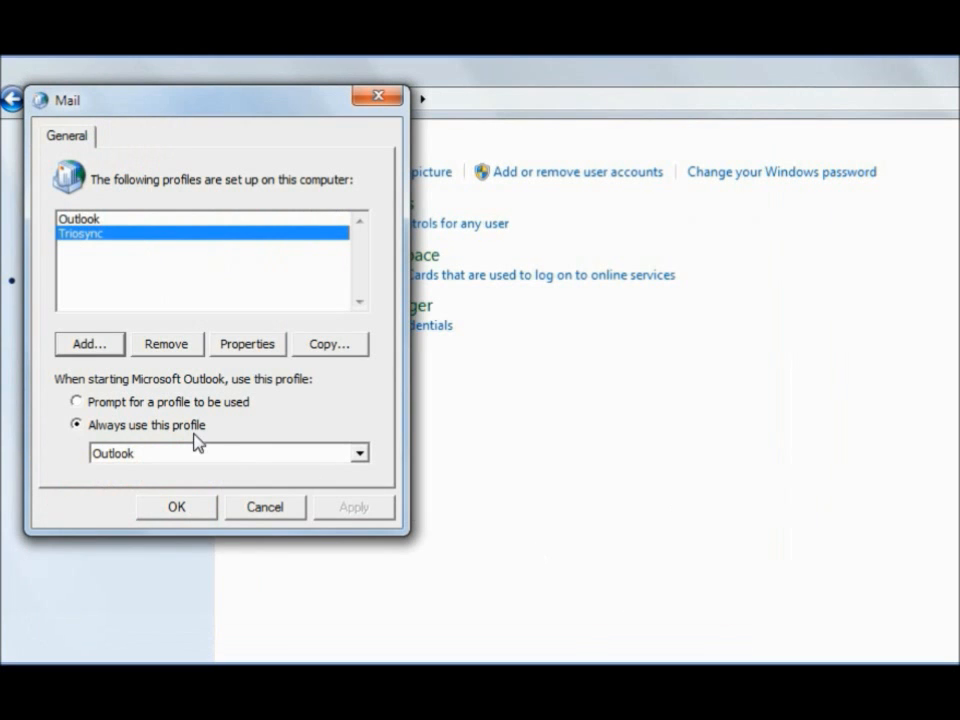
pyautogui.click(76, 400)
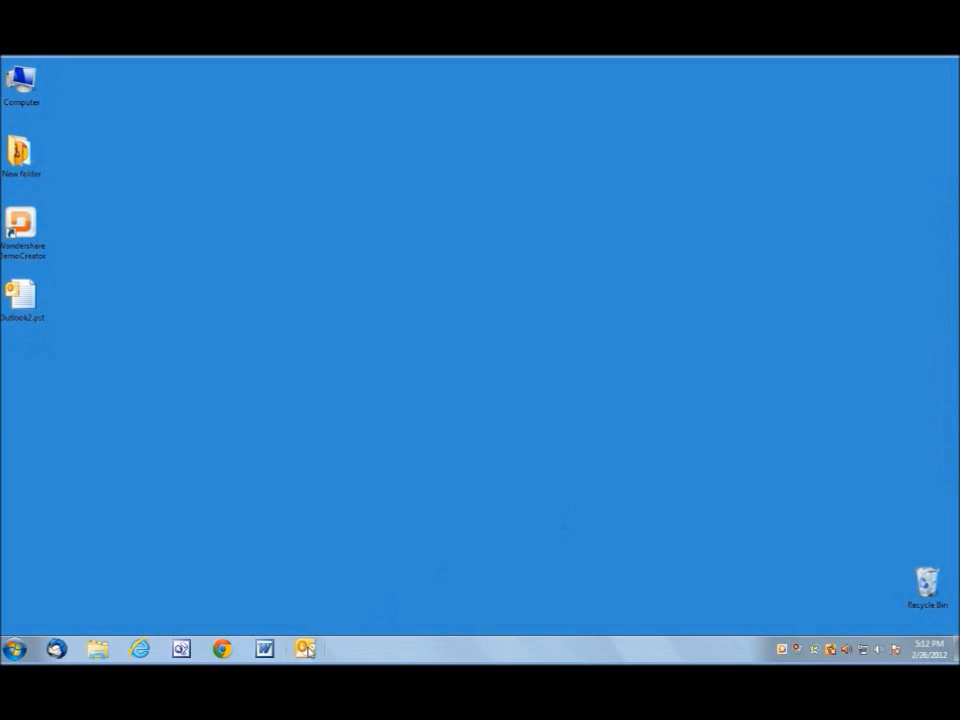
# - Launch Outlook and run it with the Triosync profile from the Choose Profile dialog
pyautogui.click(304, 648)
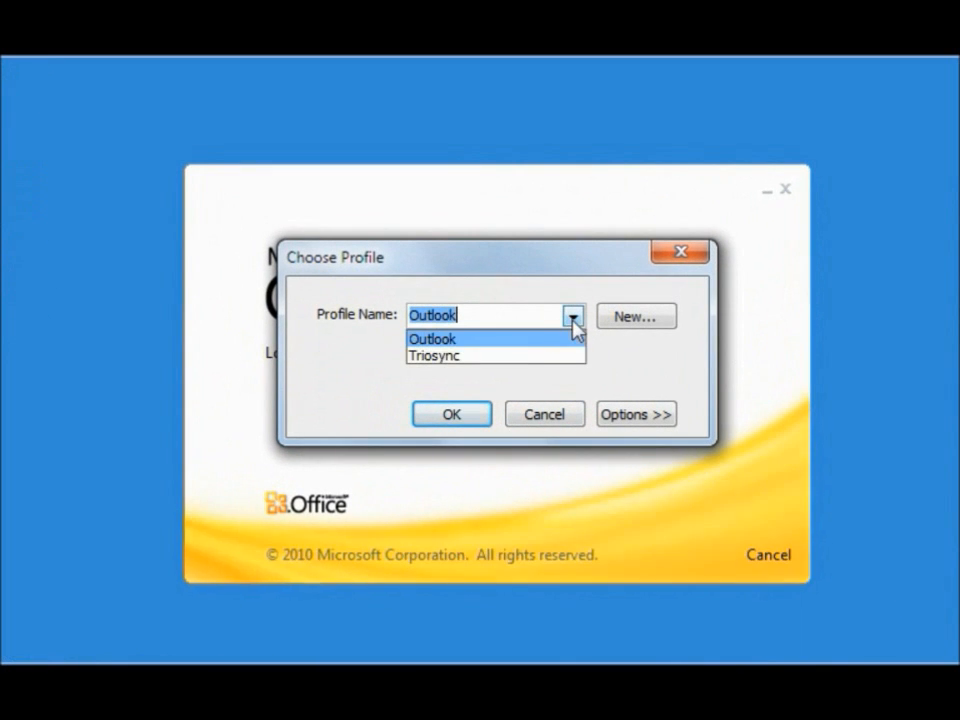
pyautogui.click(432, 356)
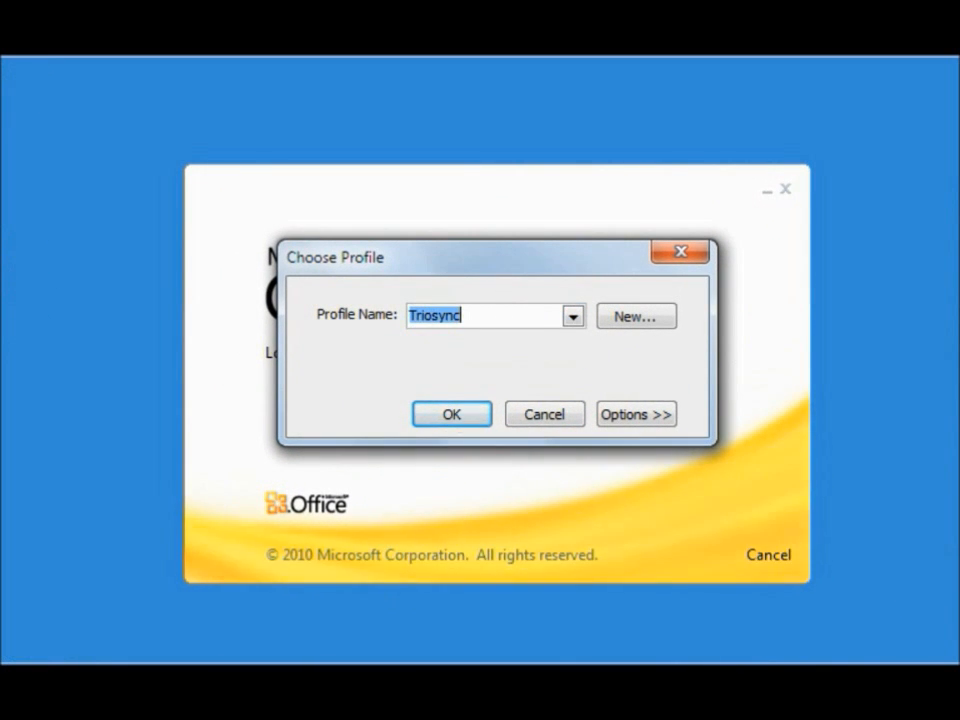
pyautogui.click(452, 414)
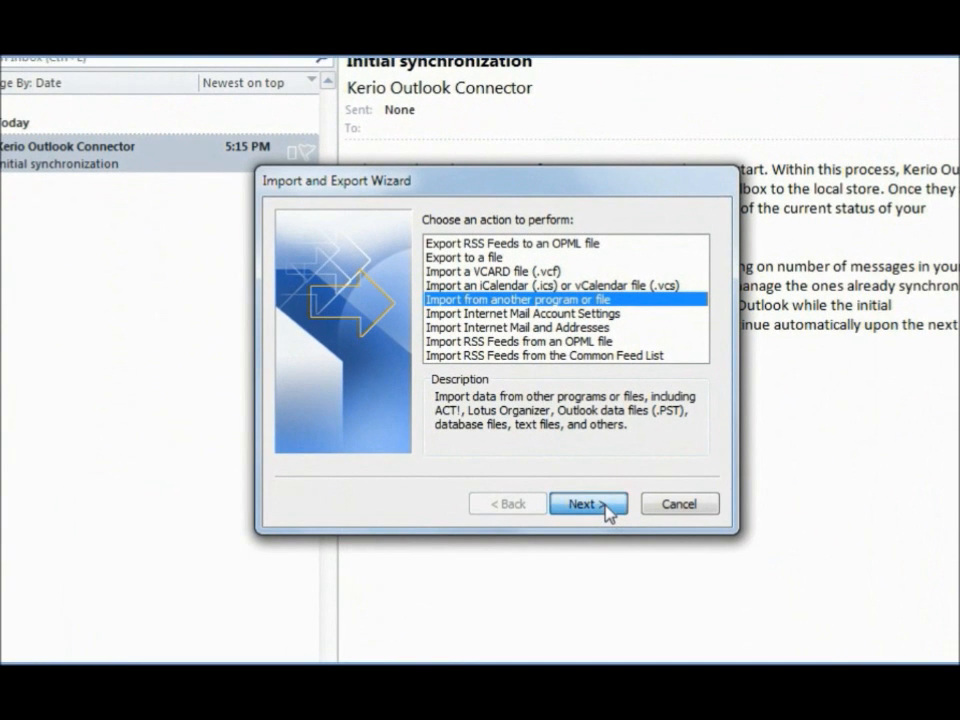
# - Choose an Outlook Data File (.pst) import and select Desktop\Outlook2.pst as the file
pyautogui.click(588, 504)
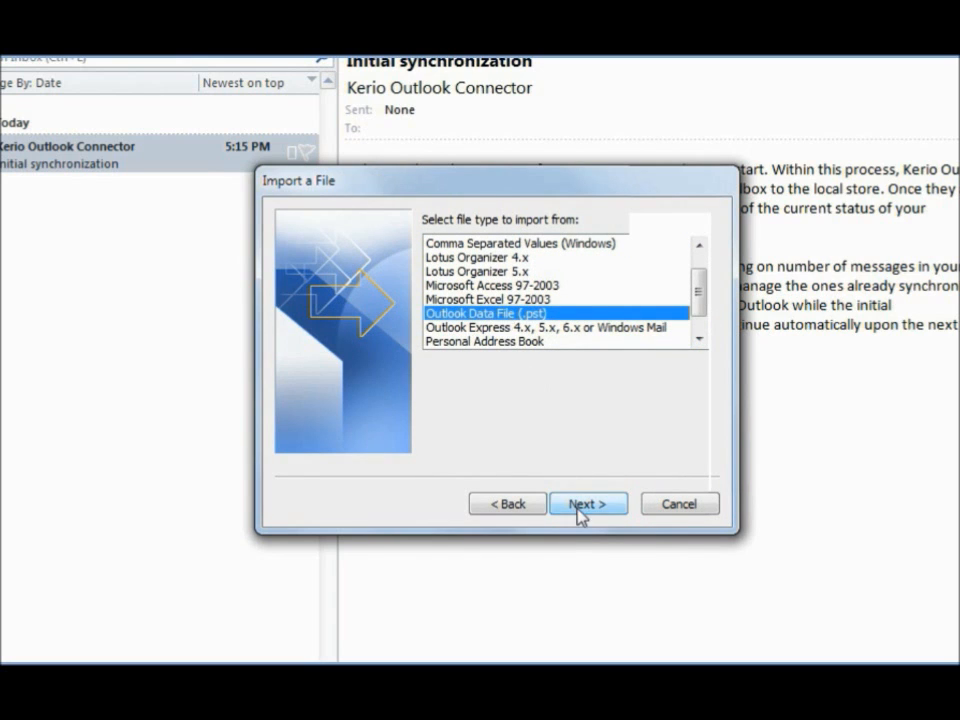
pyautogui.click(588, 504)
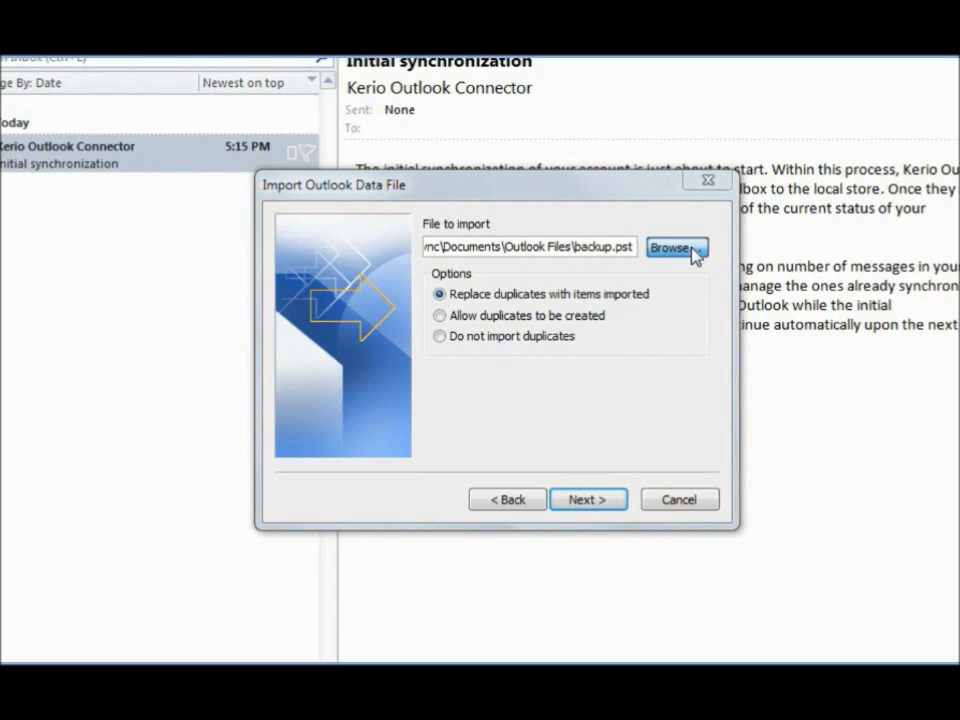
pyautogui.click(676, 248)
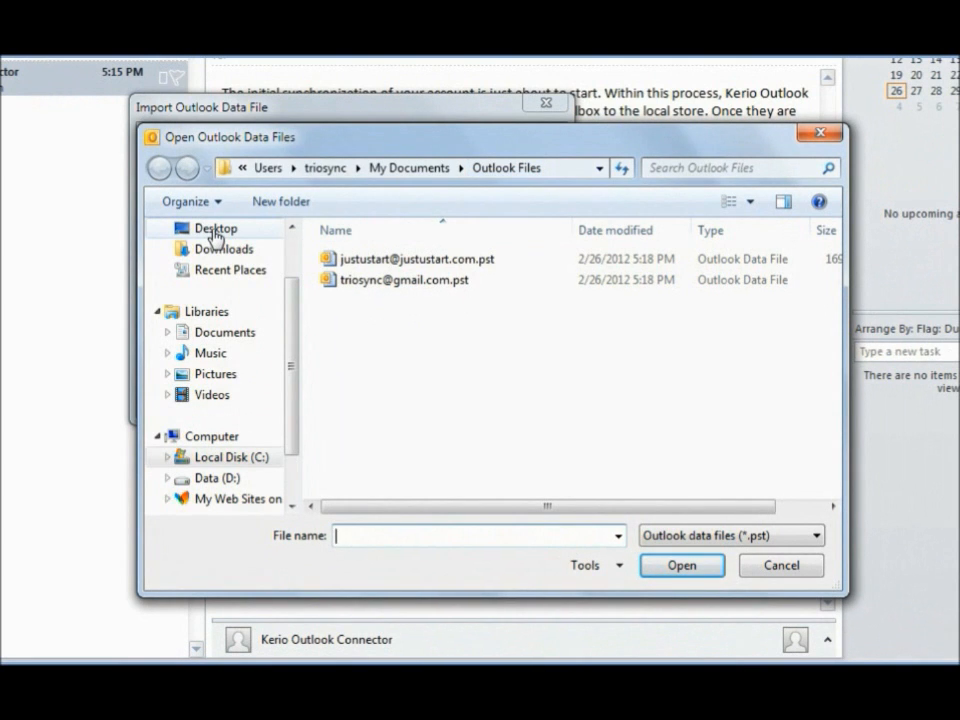
pyautogui.click(216, 228)
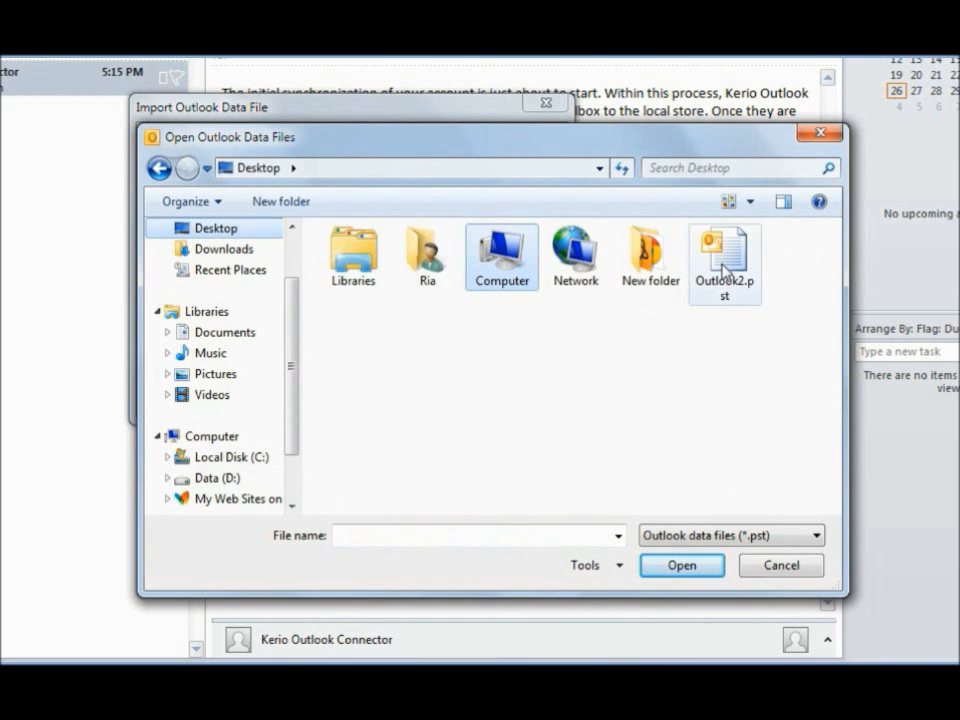
pyautogui.click(724, 256)
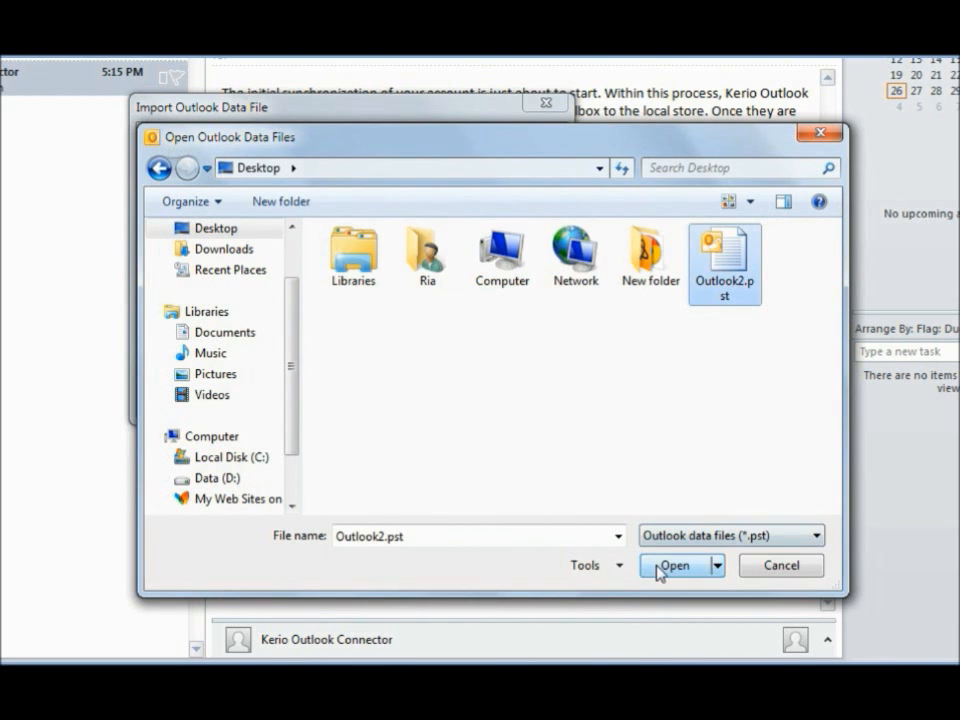
pyautogui.click(676, 564)
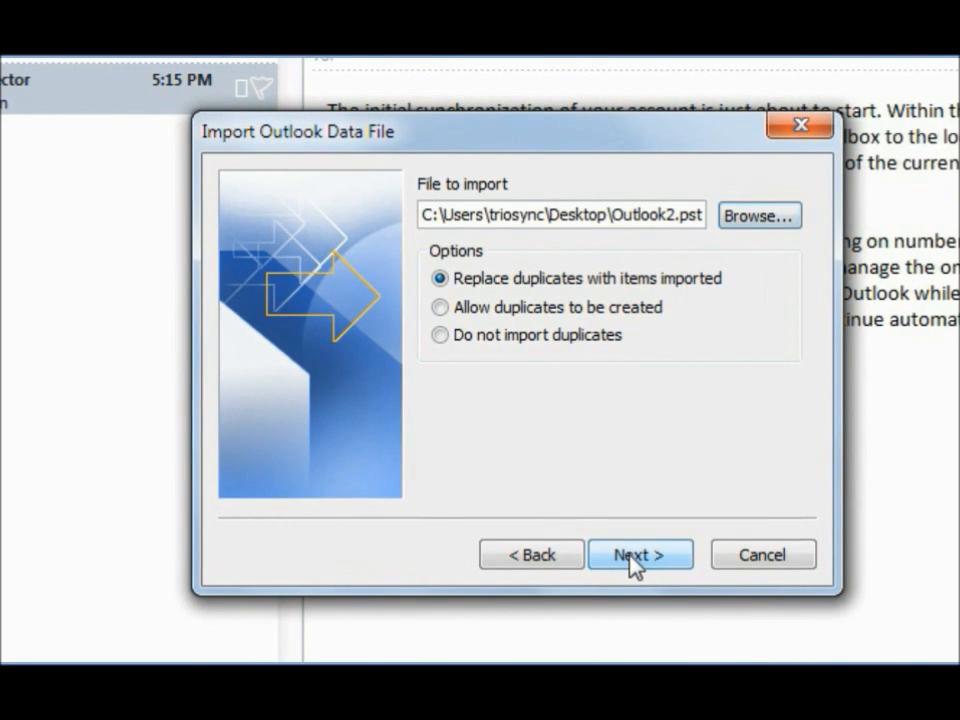
# - Import with subfolders into the matching mailbox folders, then view the Calendar to check imported items
pyautogui.click(640, 556)
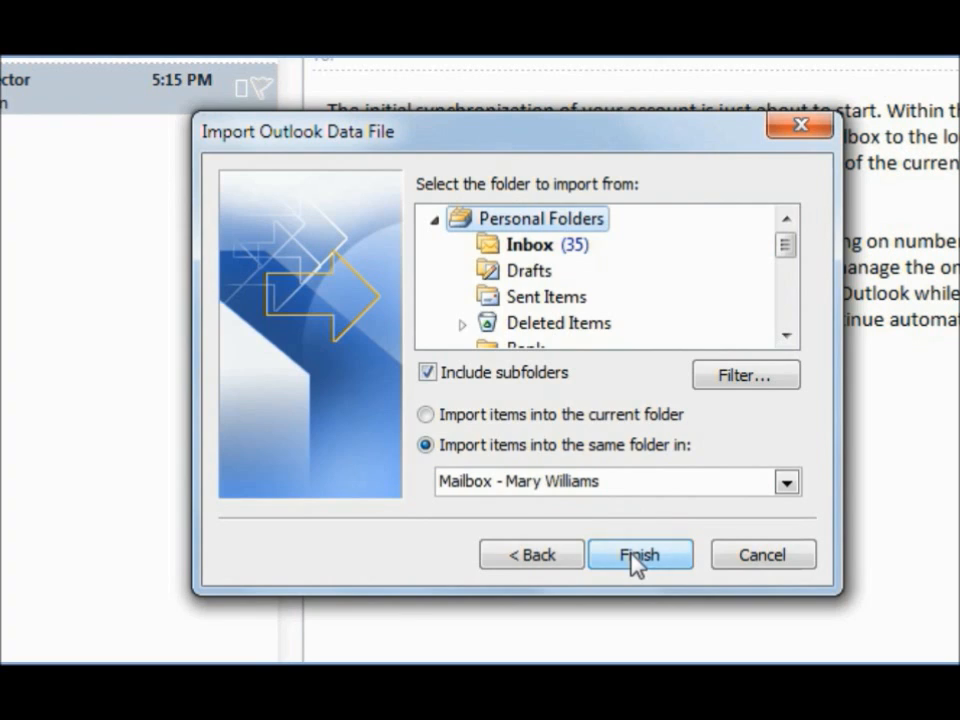
pyautogui.click(640, 554)
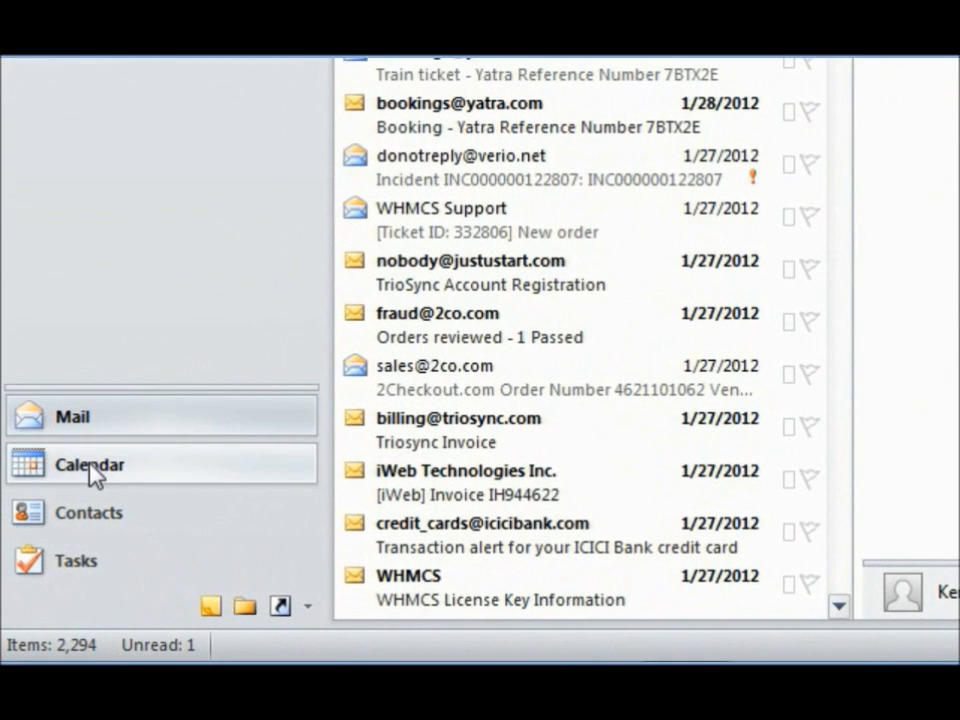
pyautogui.click(88, 464)
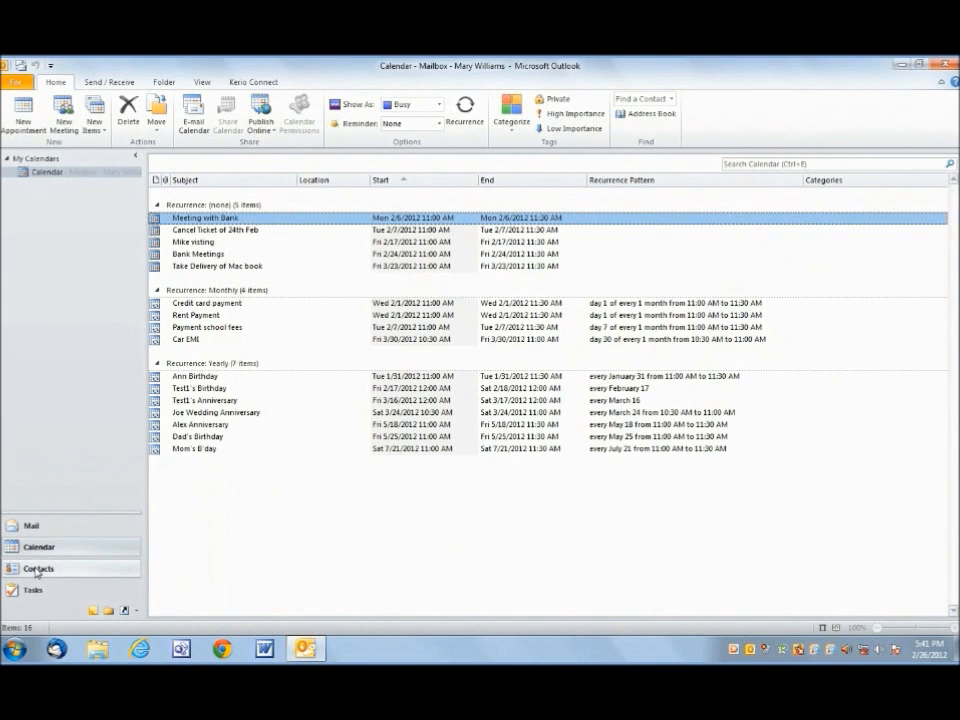
pyautogui.click(32, 590)
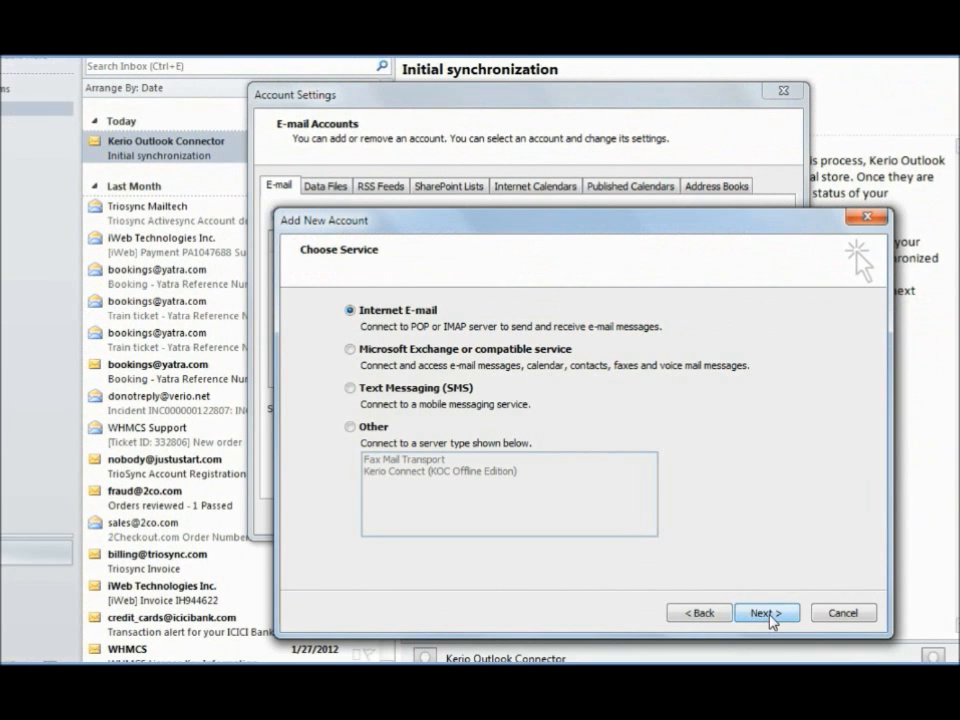
pyautogui.click(766, 612)
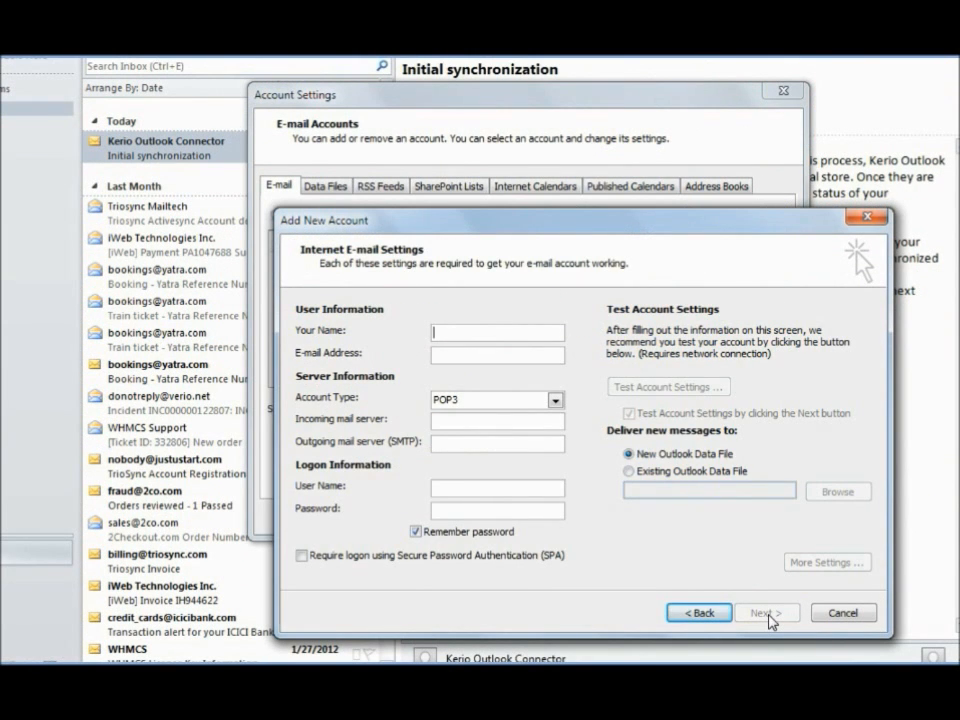
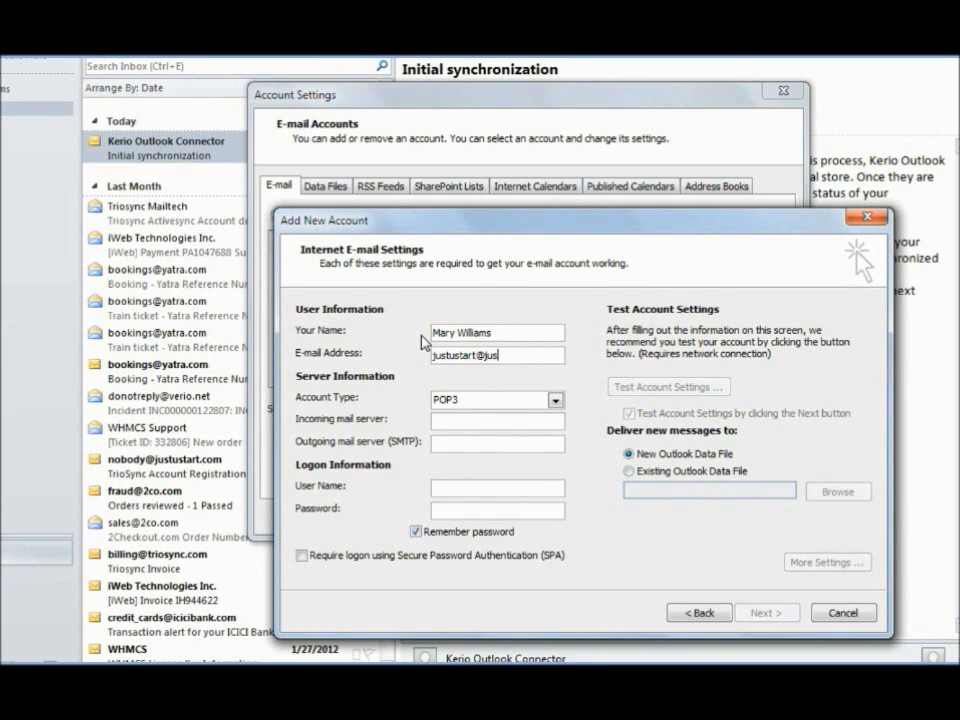
pyautogui.write('tustart.com')
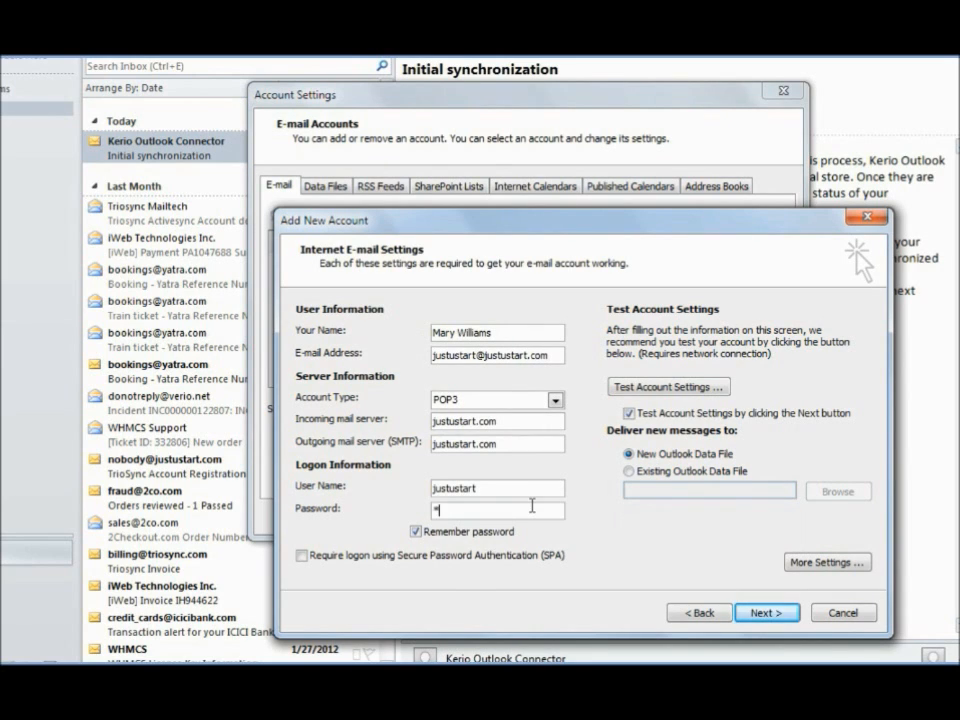
pyautogui.write('password')
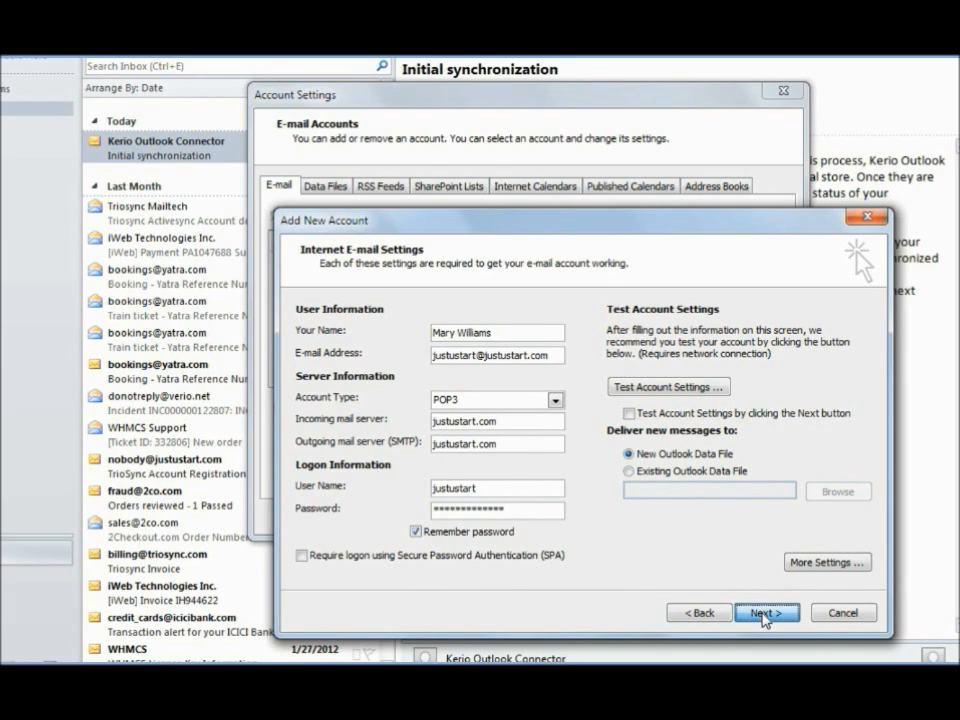
pyautogui.click(768, 612)
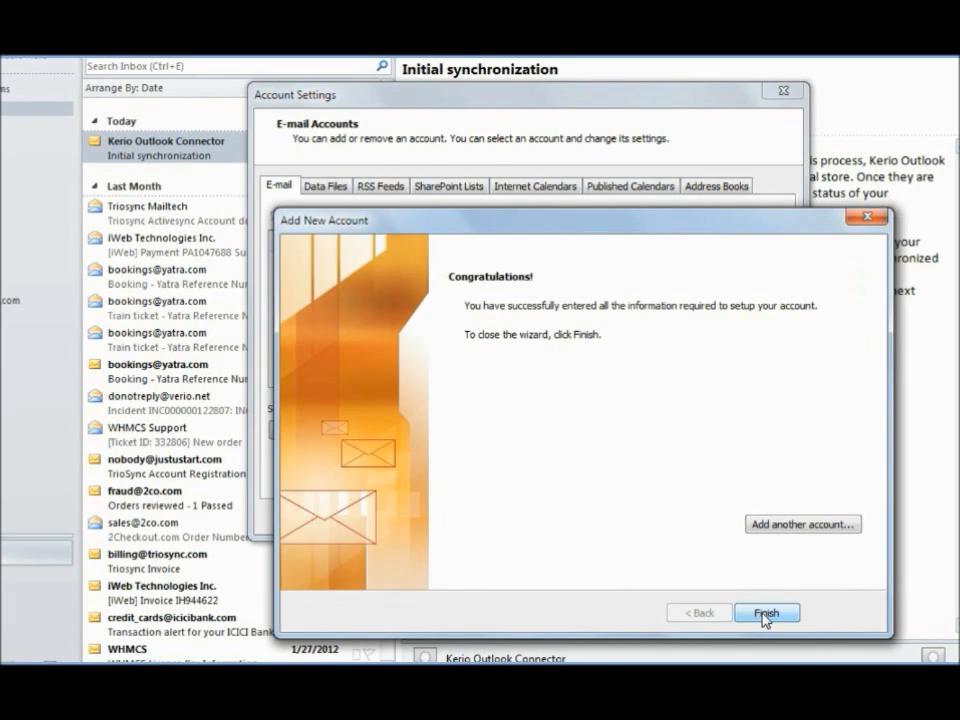
pyautogui.click(768, 612)
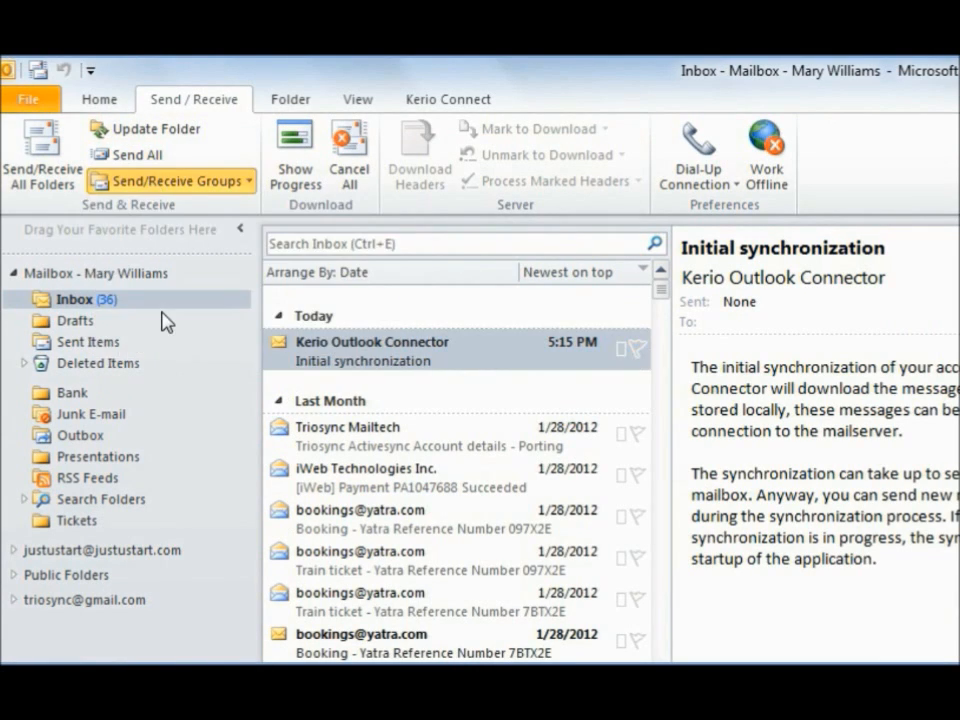
# - Edit the All Accounts send/receive group and select the justustart account's options
pyautogui.click(168, 180)
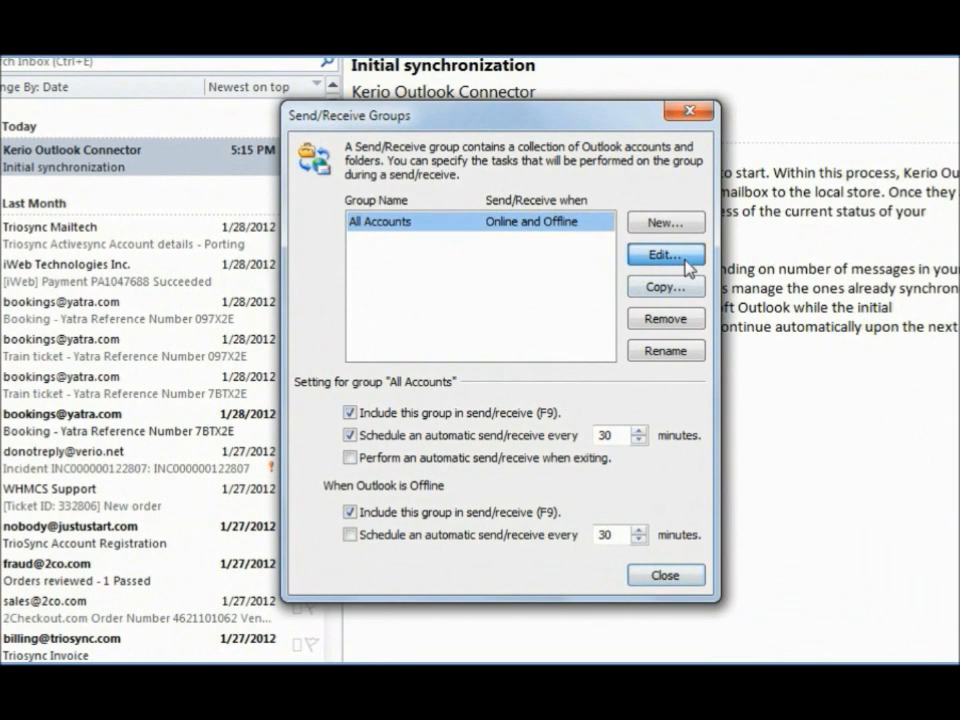
pyautogui.click(664, 254)
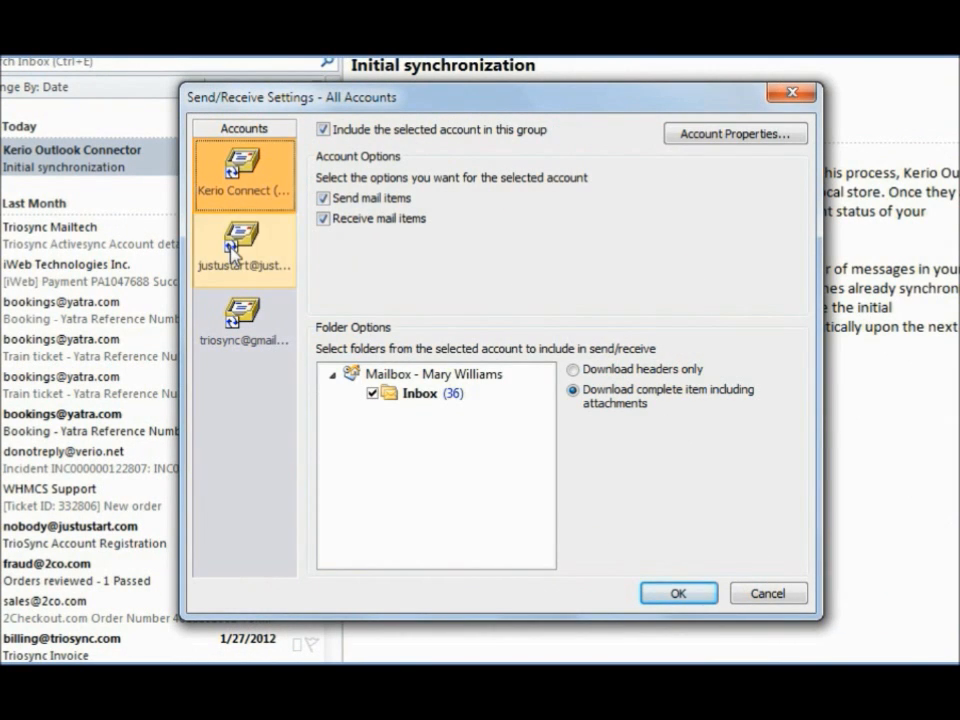
pyautogui.click(244, 250)
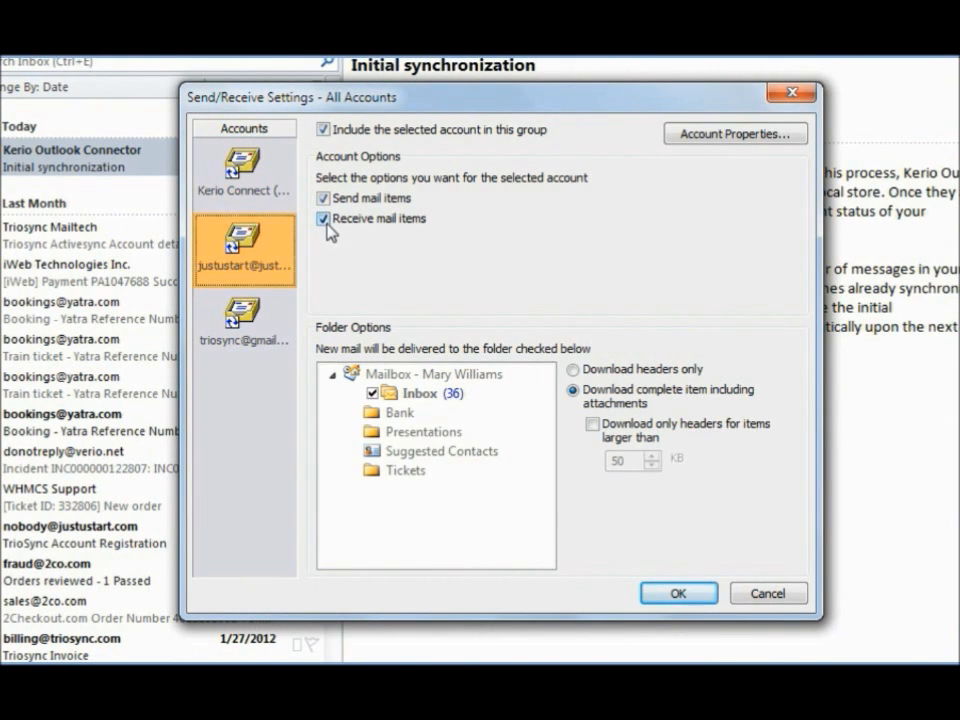